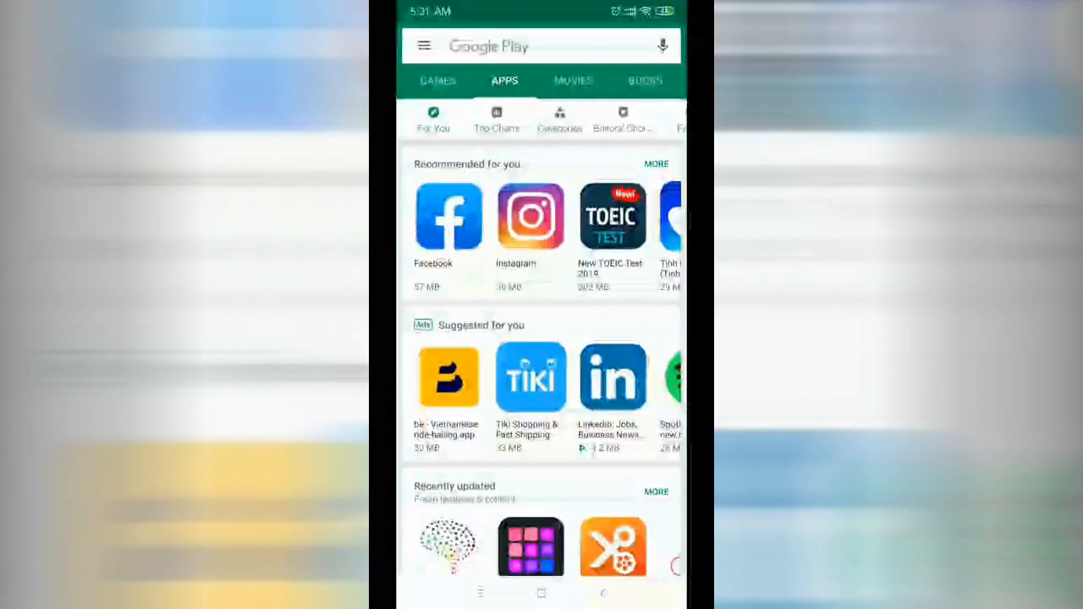
Search Google Play for 'Microsoft team', install Microsoft Teams, and launch it.
text(Microsoft team)
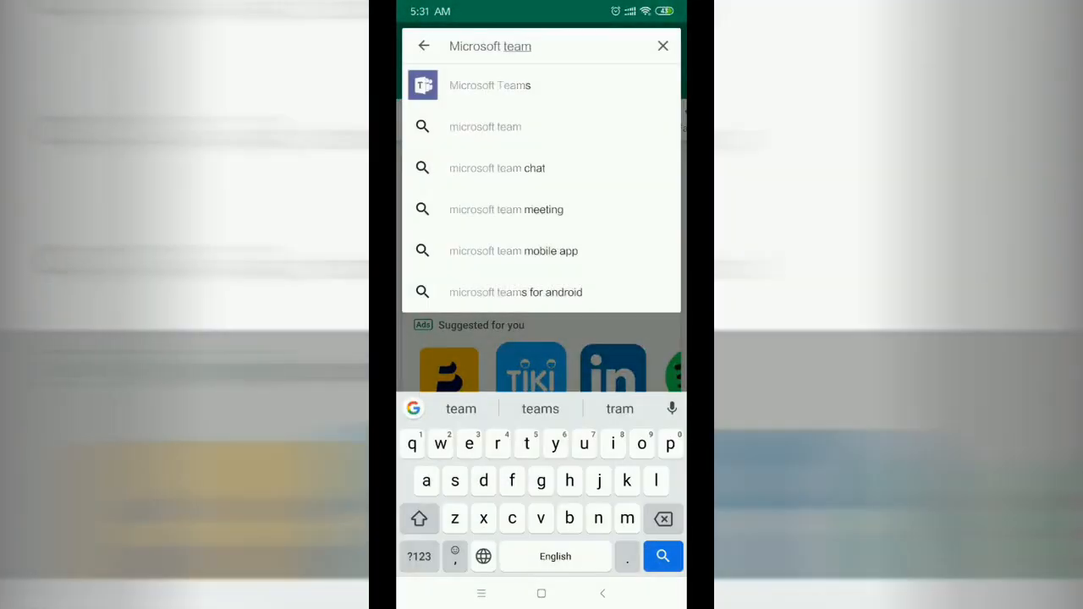
click(489, 85)
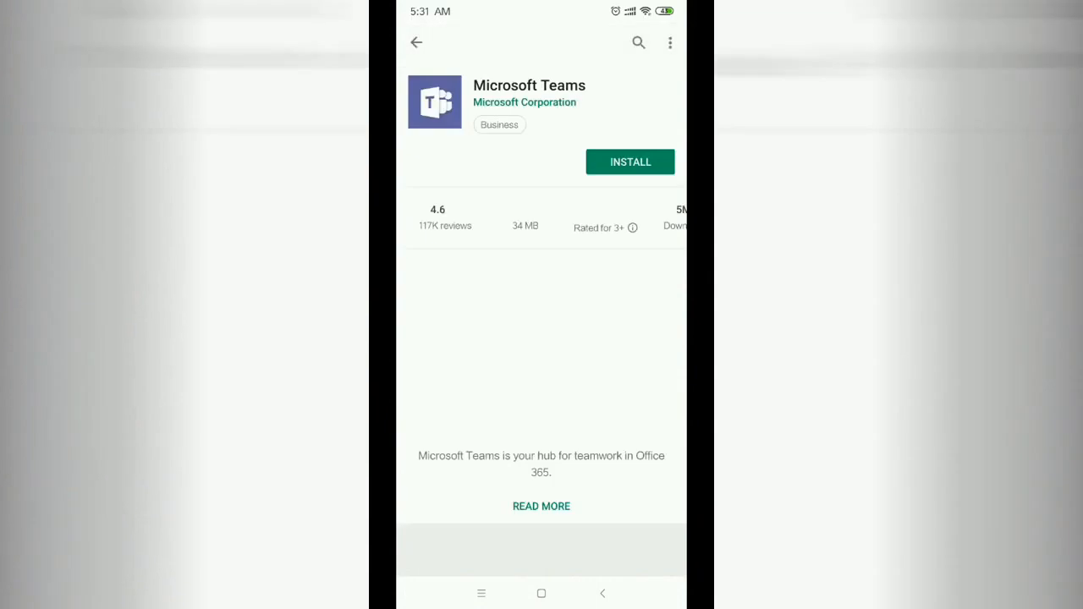
click(630, 161)
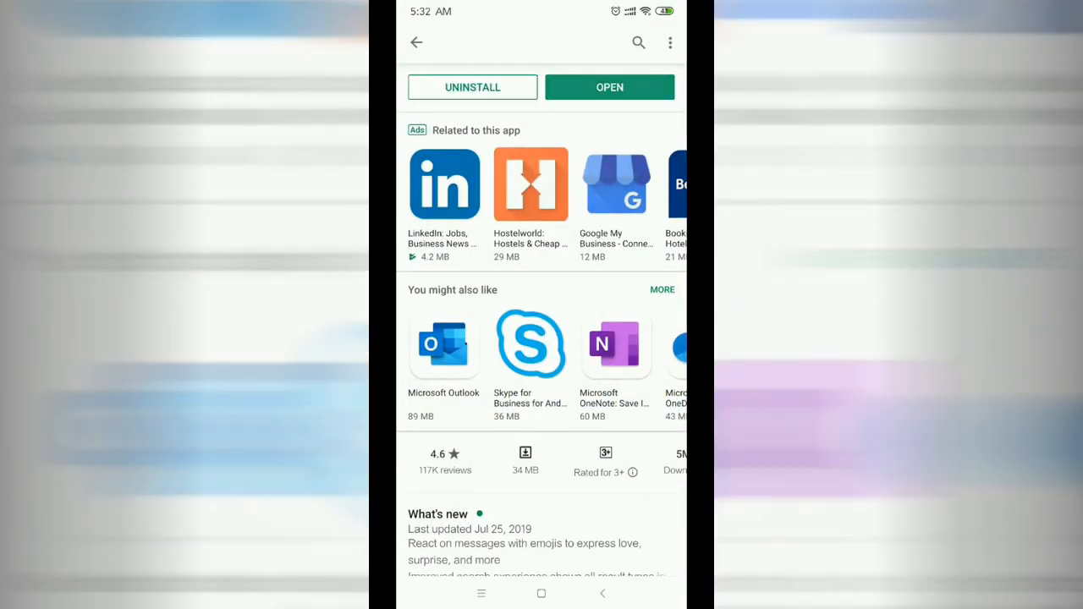
click(609, 87)
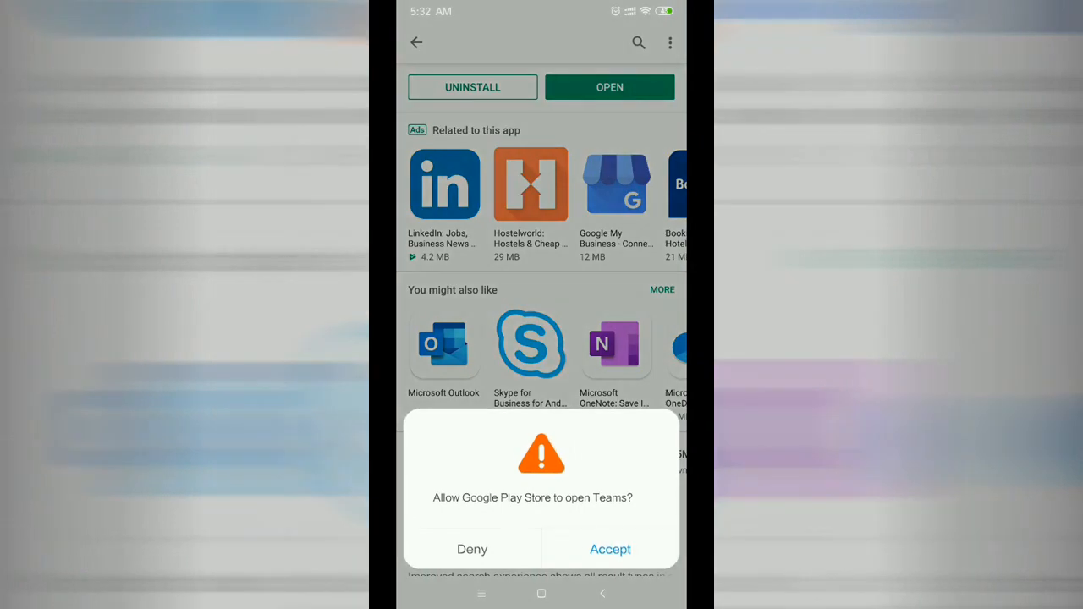
click(609, 548)
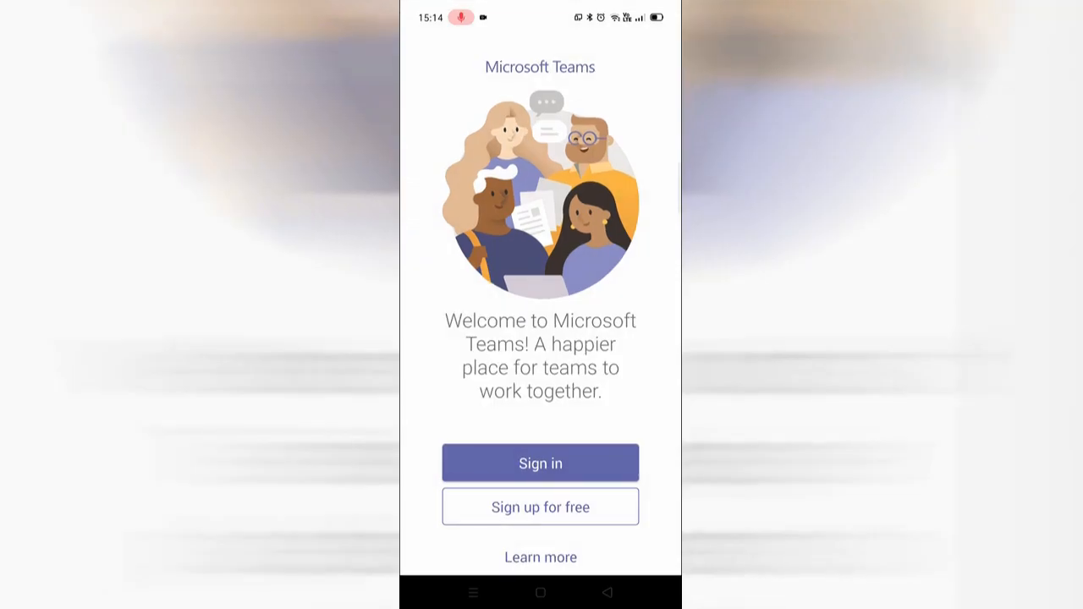
Sign in to Teams with the suggested work email and password, dismissing the introduction.
click(540, 463)
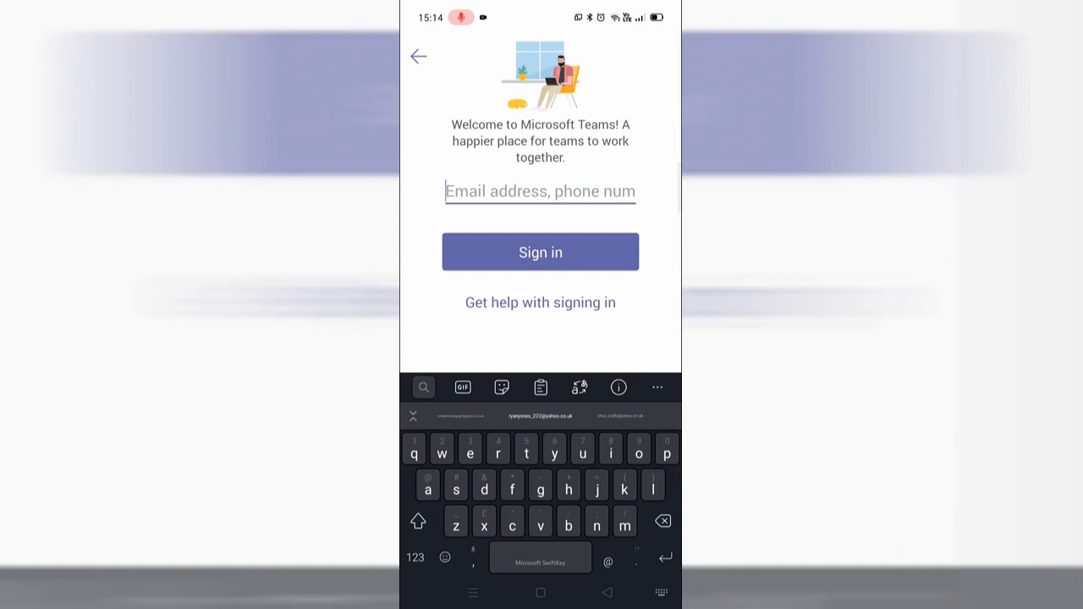
text(da)
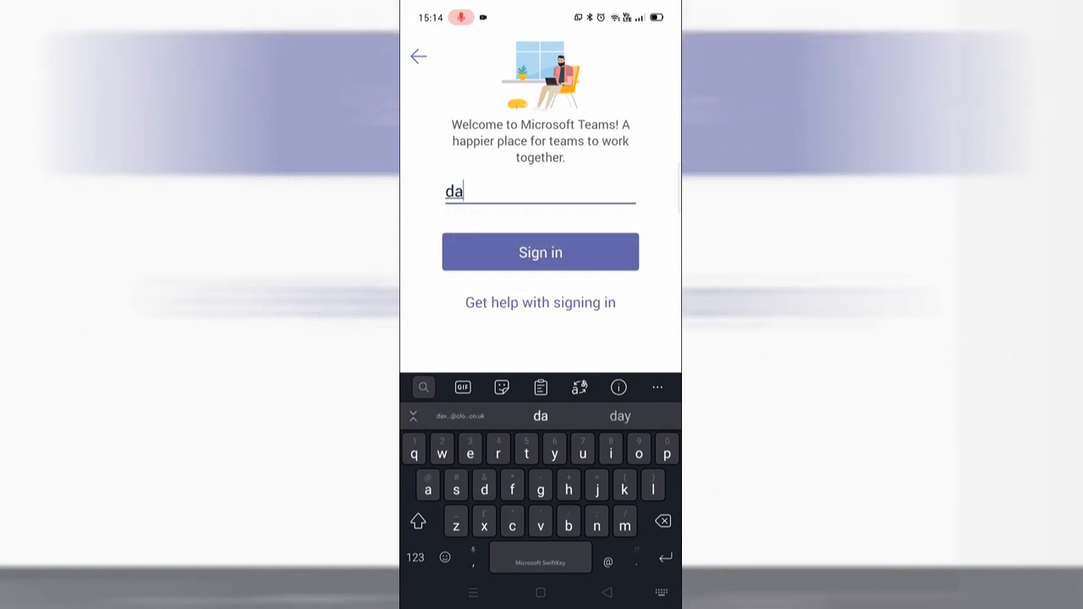
click(539, 252)
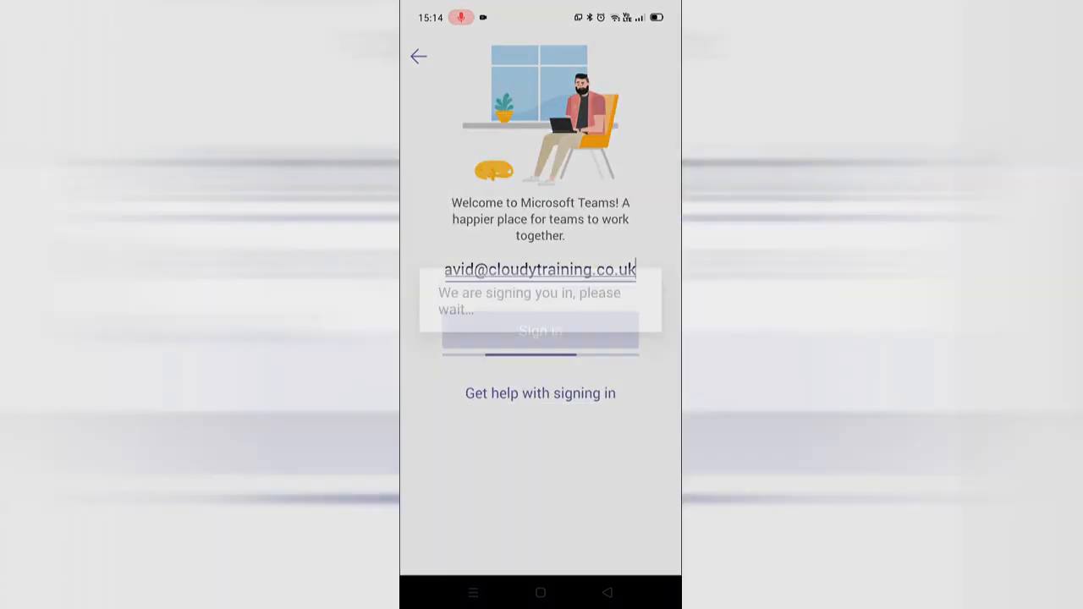
click(540, 331)
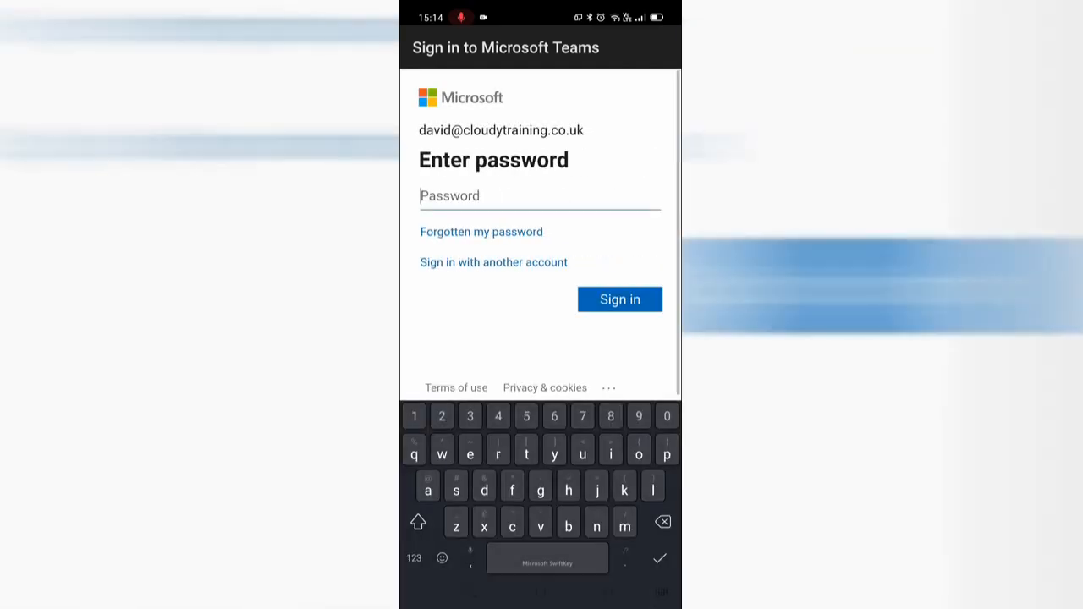
click(619, 299)
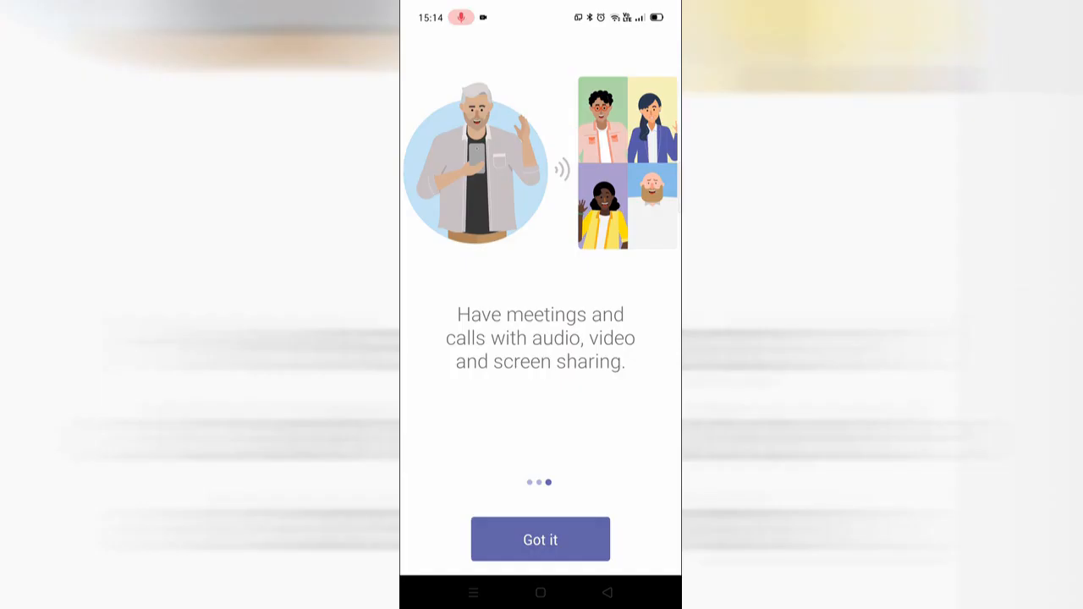
click(539, 539)
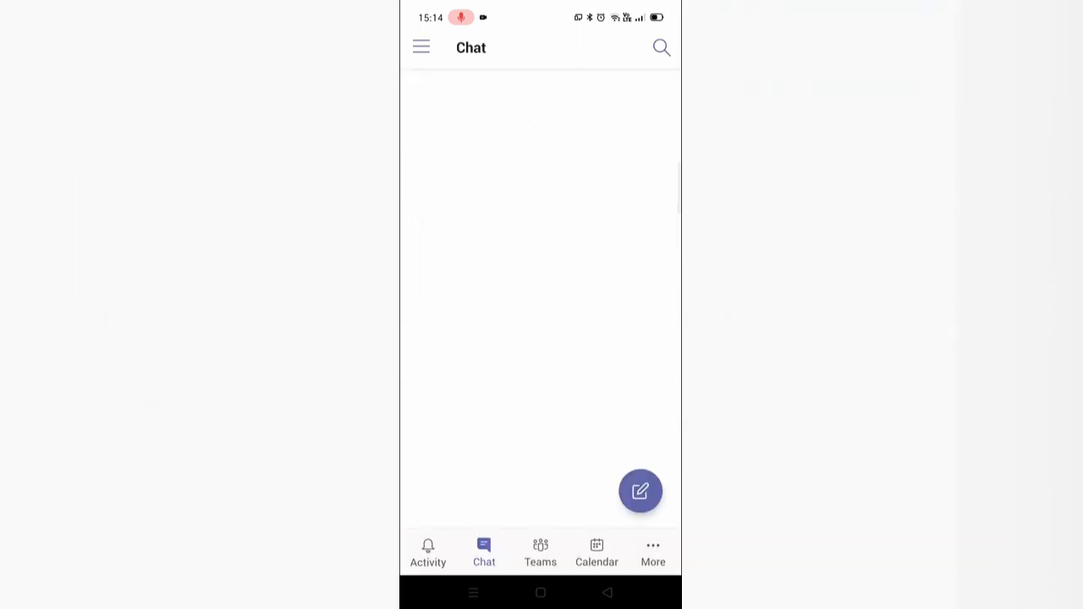
click(483, 552)
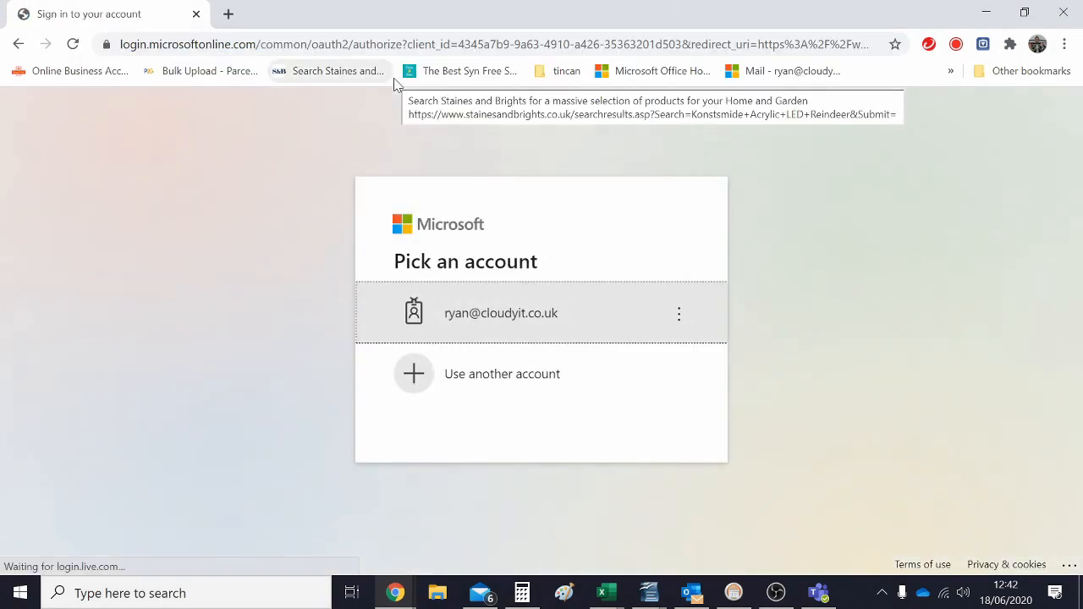
Pick the existing work account on Office.com and open the Word web app.
click(500, 312)
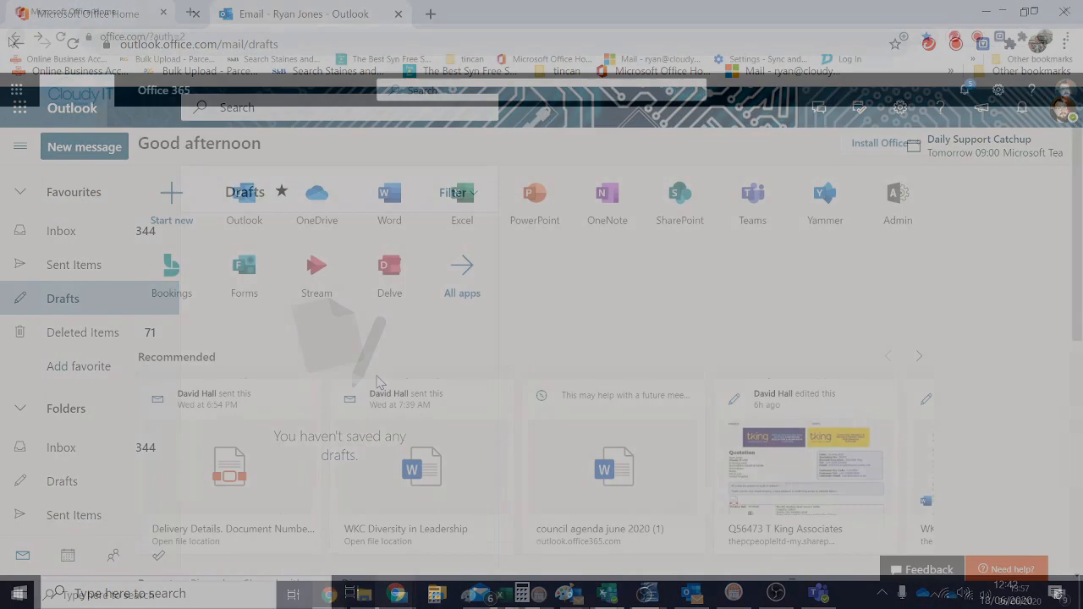
click(389, 203)
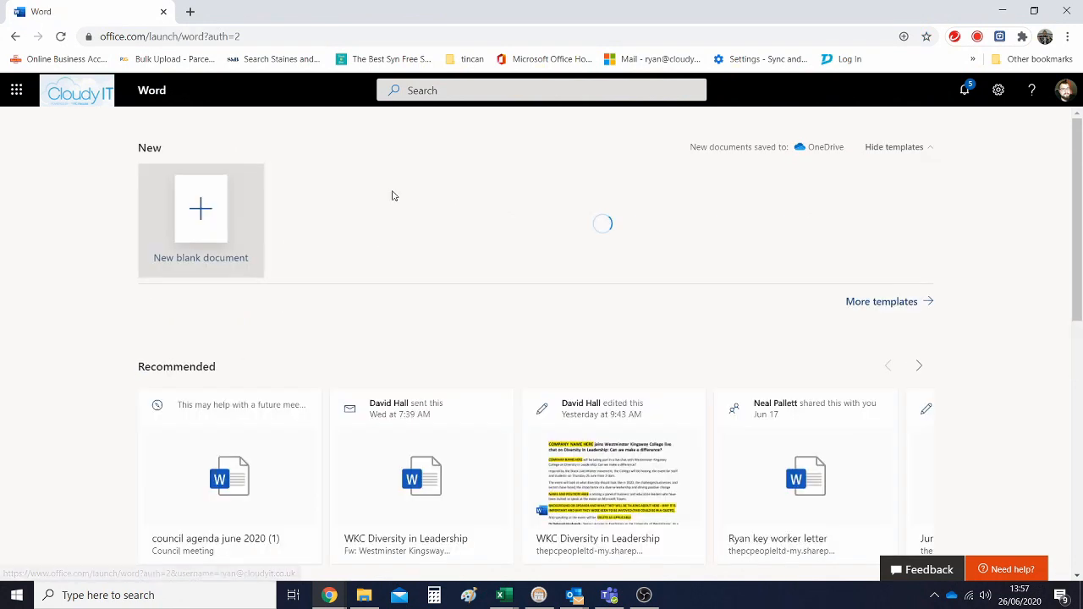